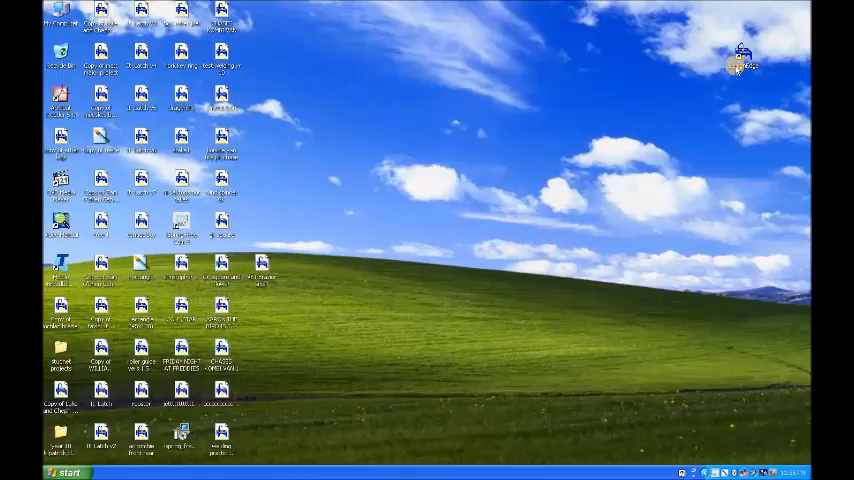
- Launch DesignEdge from its Windows XP desktop shortcut
double_click(748, 55)
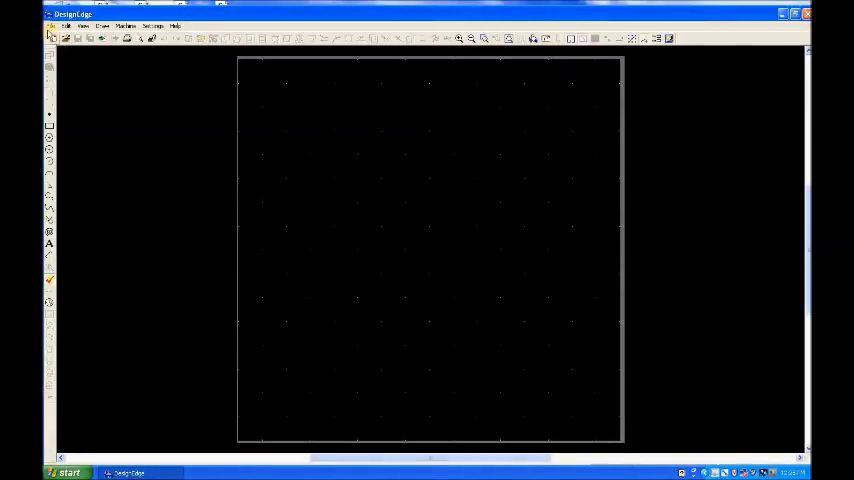
- Import the Screw Point AutoCAD DXF file in millimetres
click(42, 20)
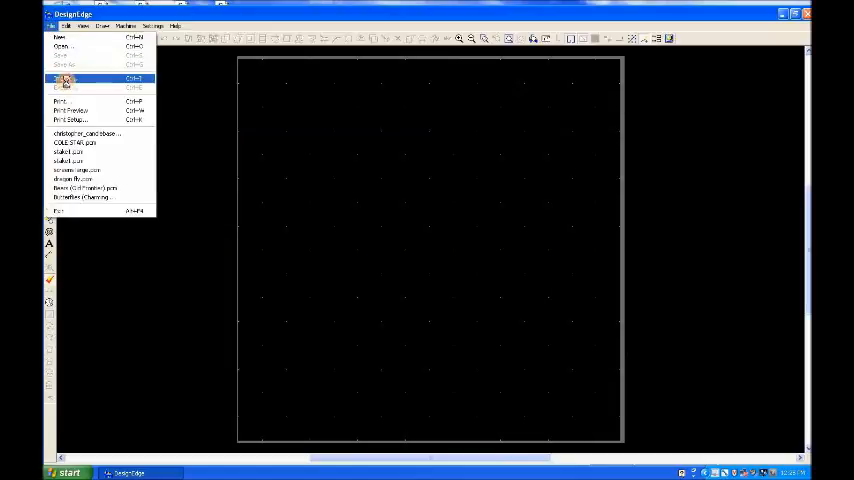
click(70, 78)
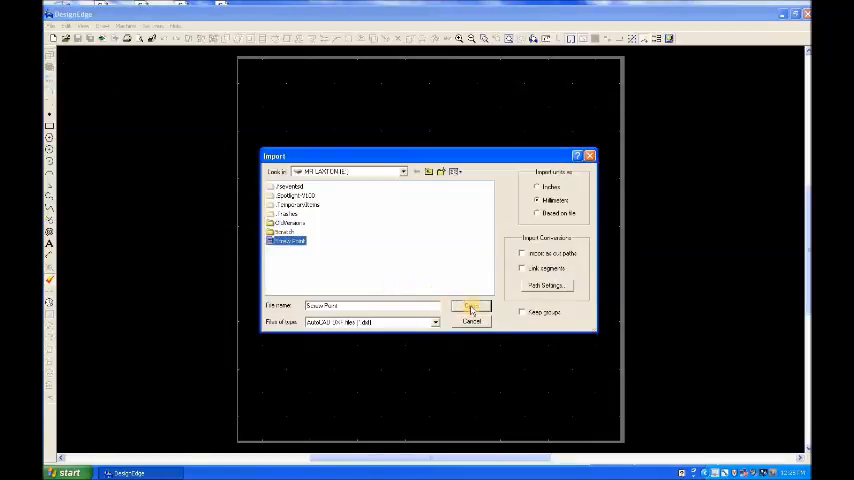
click(471, 306)
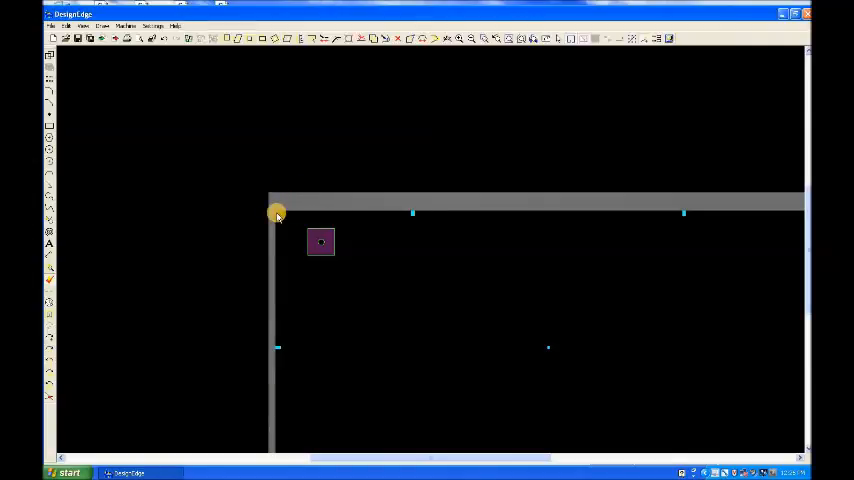
mouse_move(266, 219)
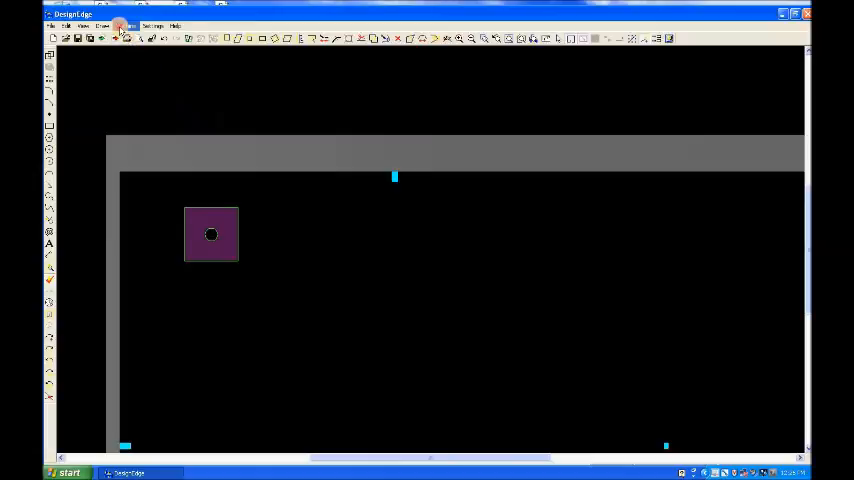
- Convert the square part to a cut path, accepting conversion of its centre hole
click(124, 25)
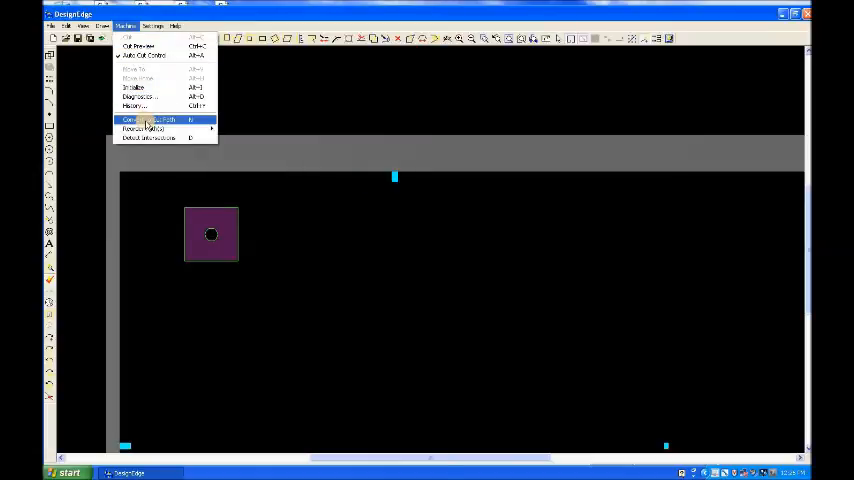
click(150, 119)
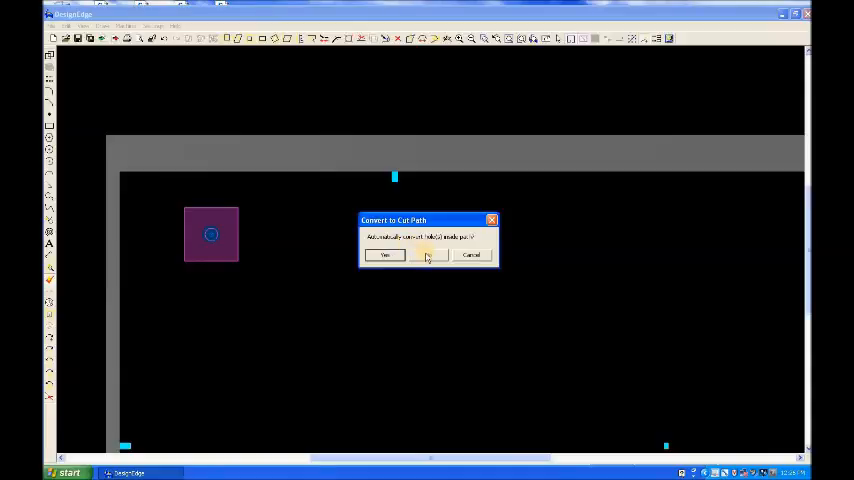
click(385, 255)
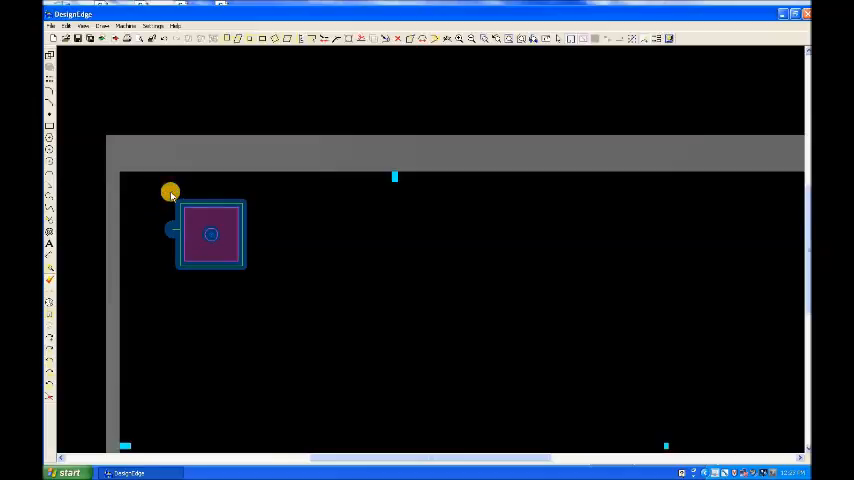
mouse_move(170, 183)
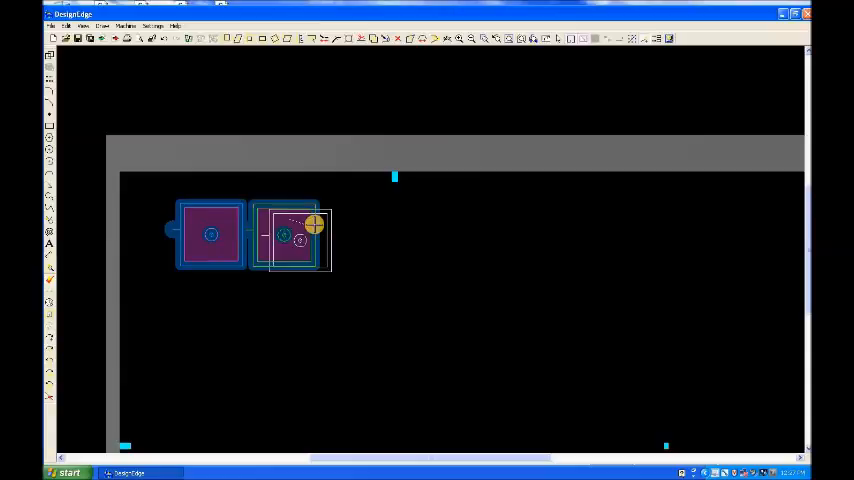
- Drag copies of the converted part side by side into a row of six
drag(300, 235, 353, 235)
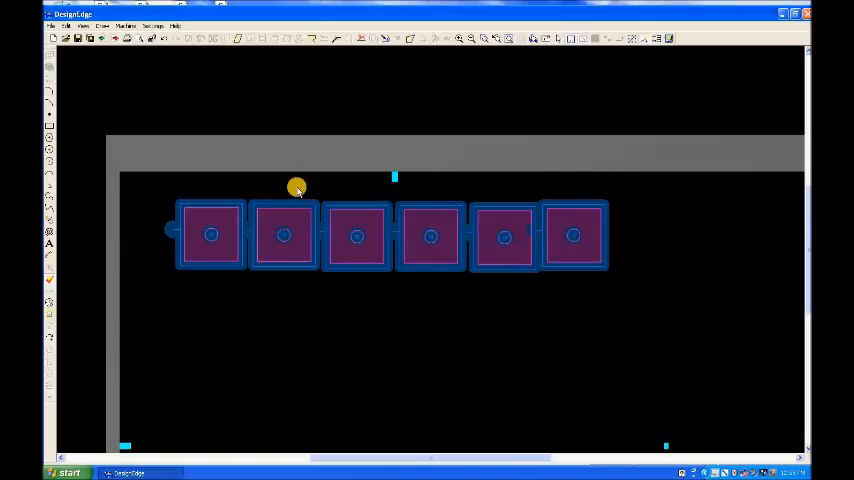
mouse_move(273, 172)
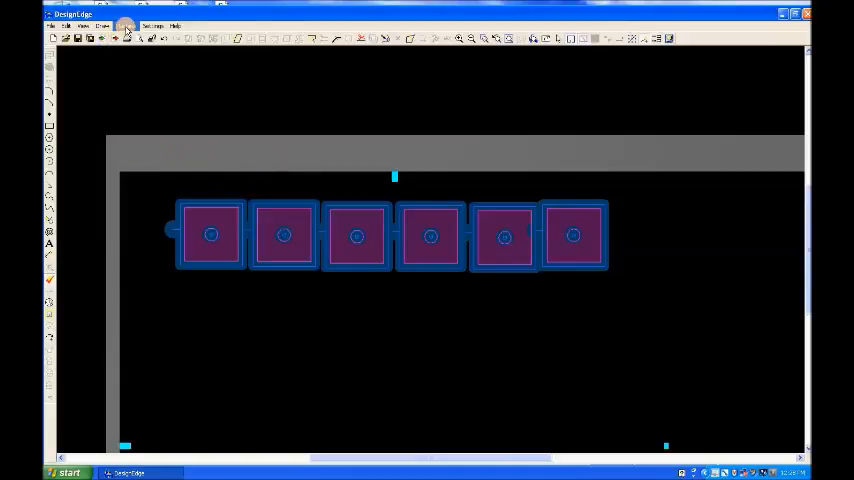
- Open the Machine menu with the row of six parts visible
click(120, 25)
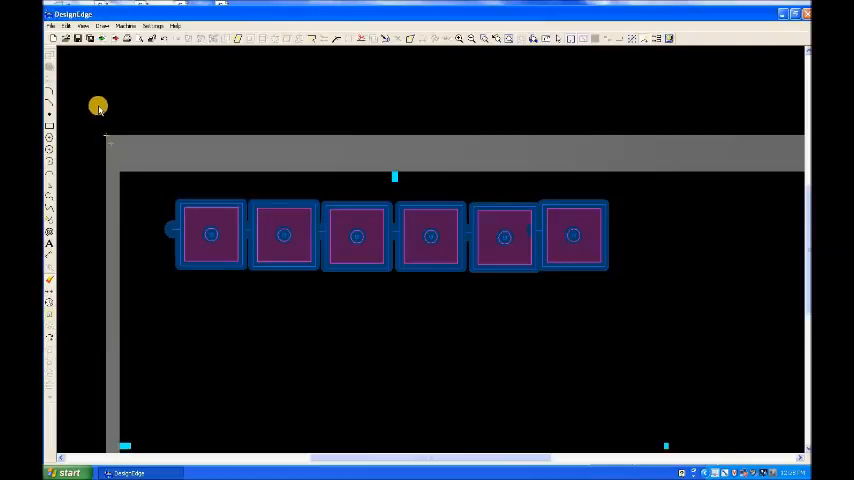
mouse_move(103, 130)
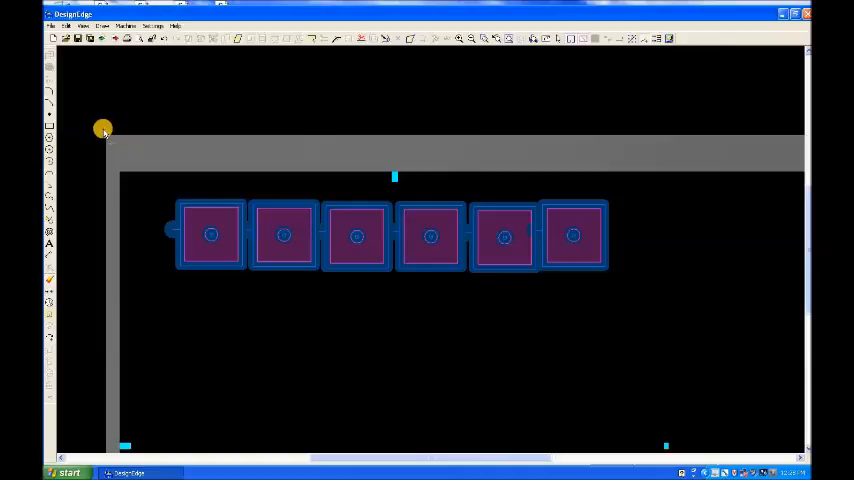
mouse_move(133, 119)
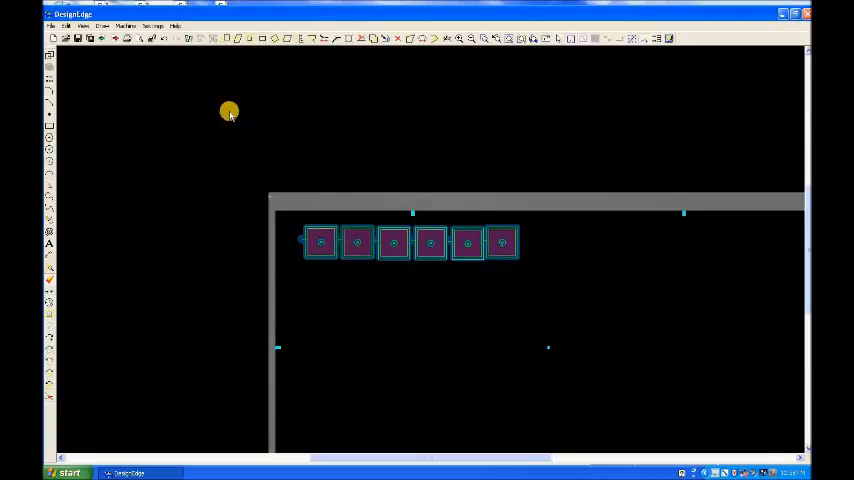
click(120, 26)
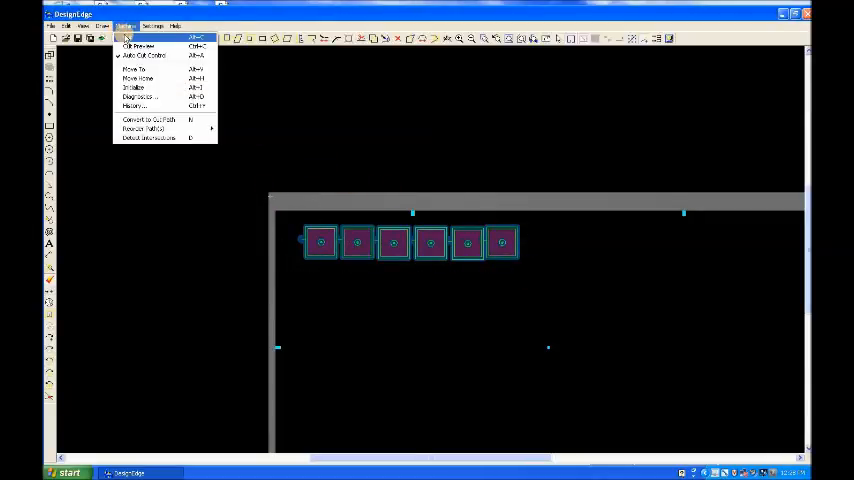